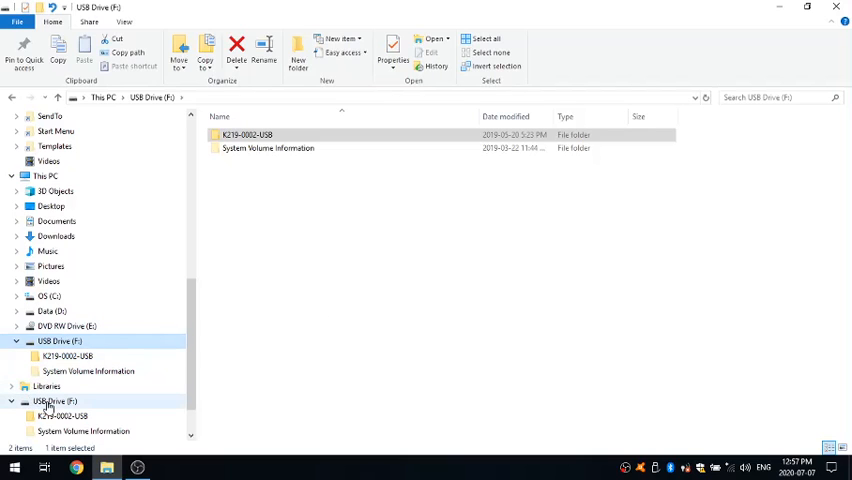
Browse into the K219-0002-USB folder on USB Drive (F:) and select SounderSetup.exe.
left_click(246, 134)
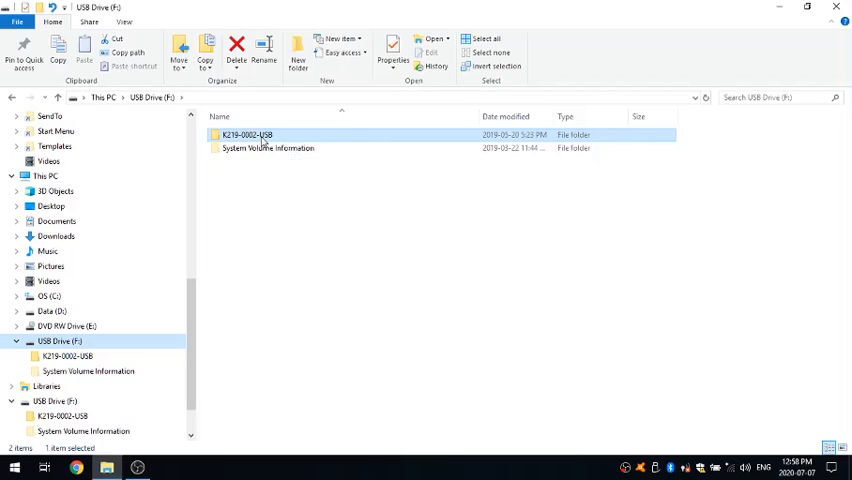
double_click(246, 136)
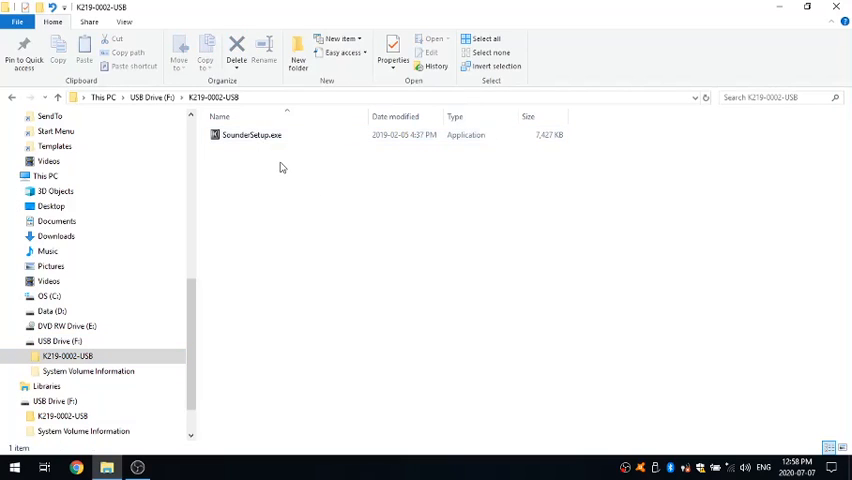
left_click(250, 136)
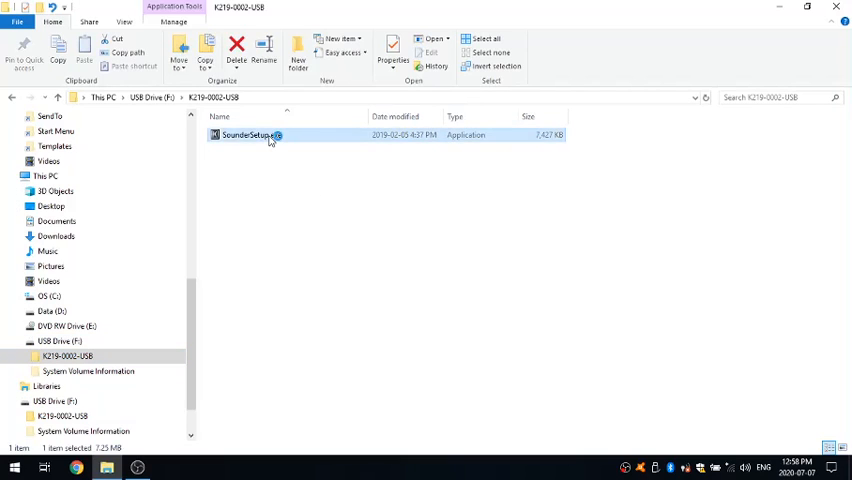
Launch SounderSetup.exe, pass the welcome page and accept the default destination folder.
double_click(244, 136)
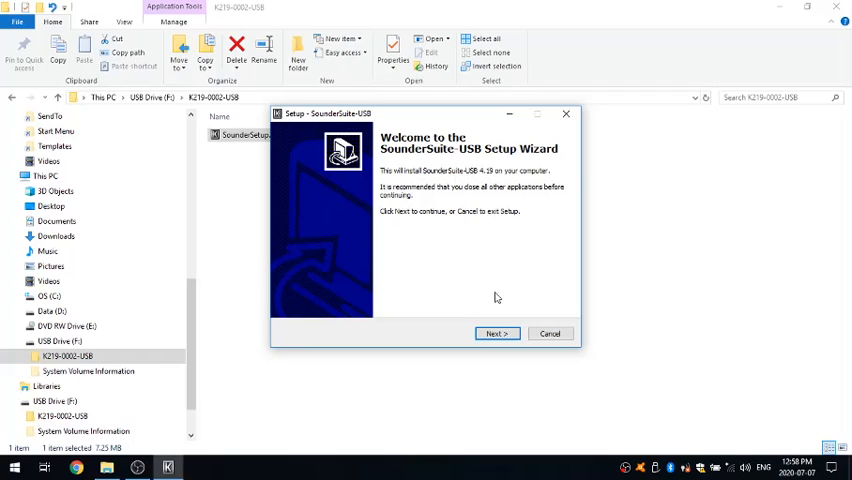
left_click(498, 332)
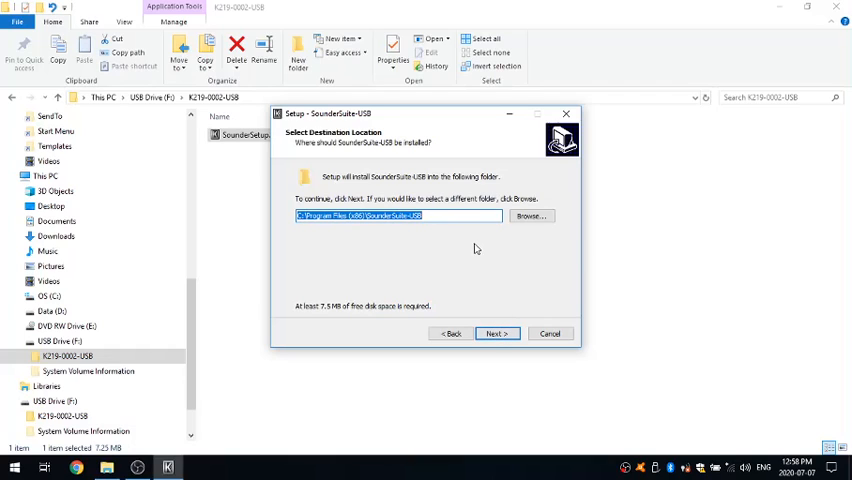
mouse_move(392, 234)
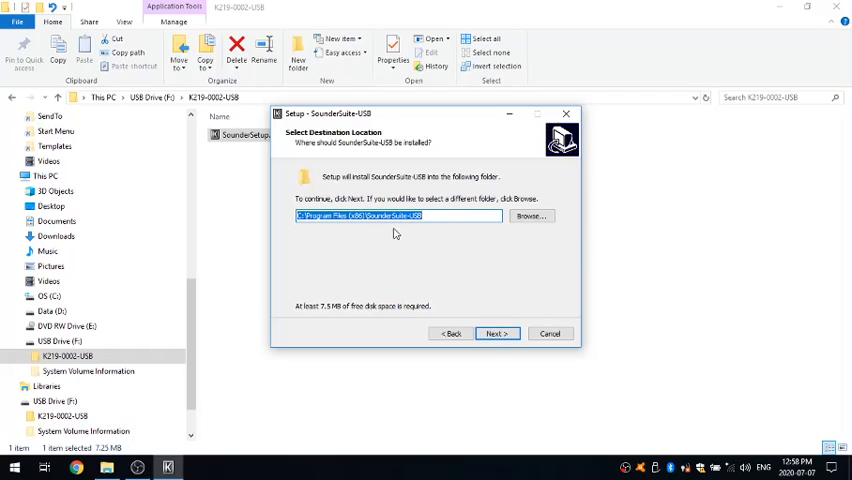
mouse_move(414, 228)
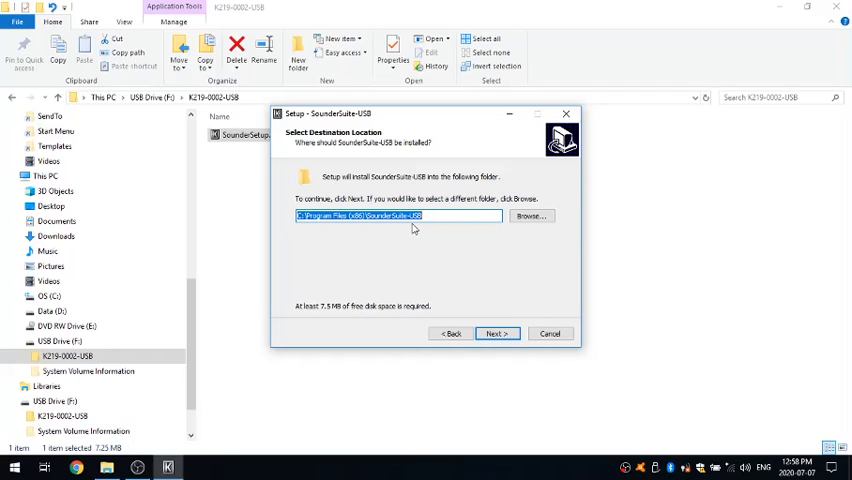
mouse_move(542, 238)
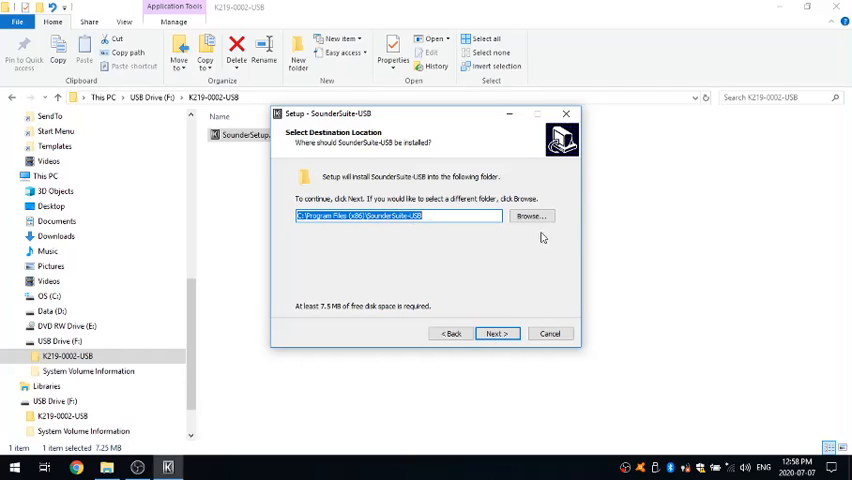
mouse_move(504, 276)
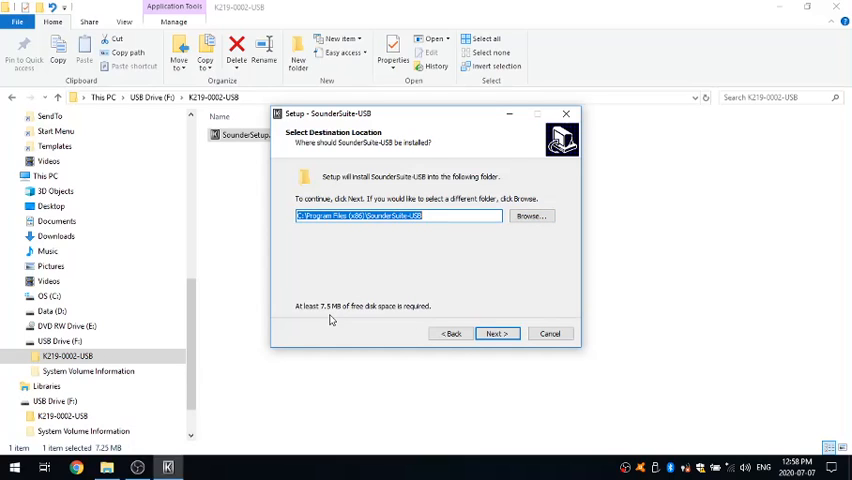
mouse_move(332, 318)
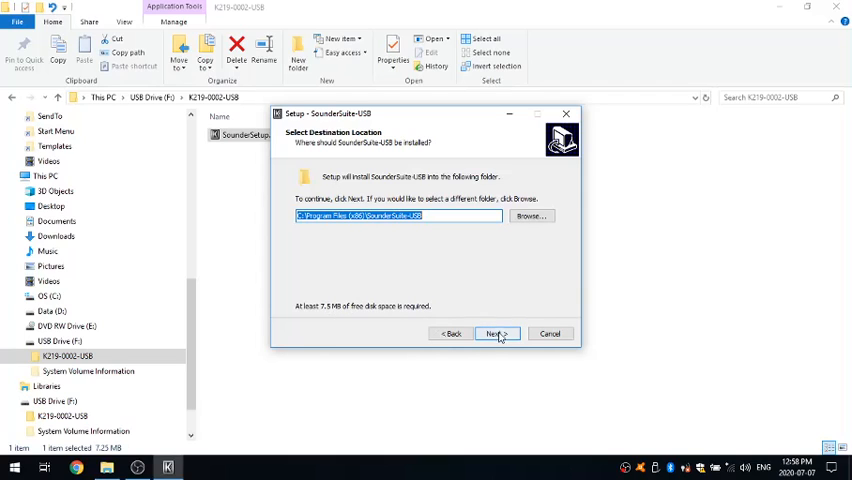
left_click(498, 332)
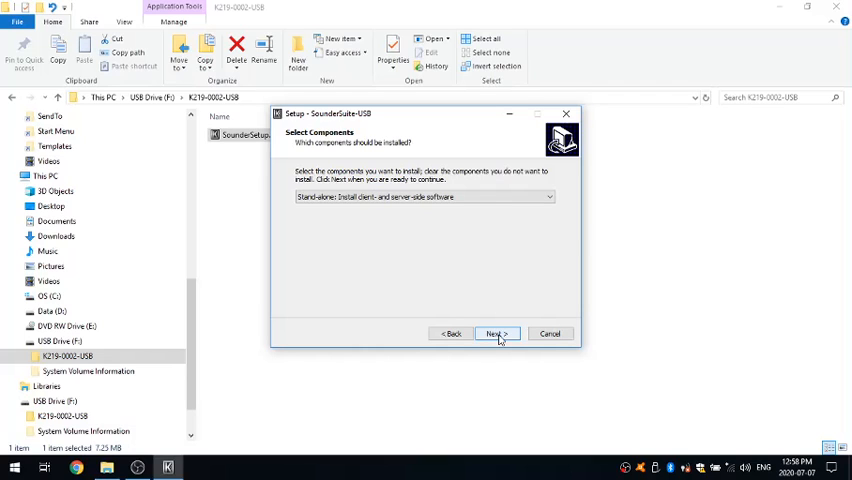
Accept standalone client-and-server components, default Start Menu folder and the Create a desktop icon task.
left_click(548, 196)
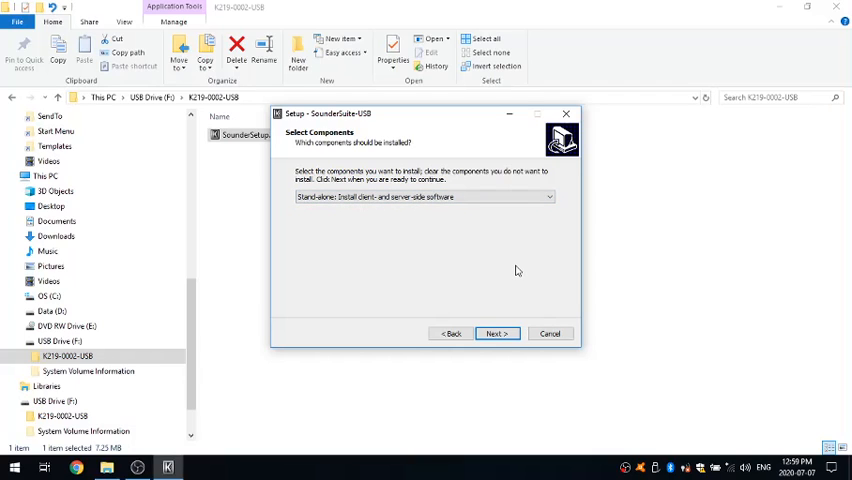
mouse_move(456, 232)
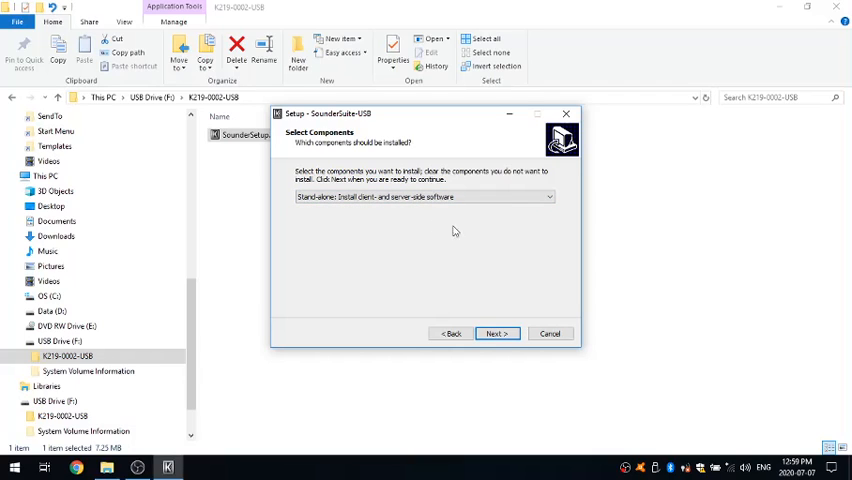
mouse_move(358, 220)
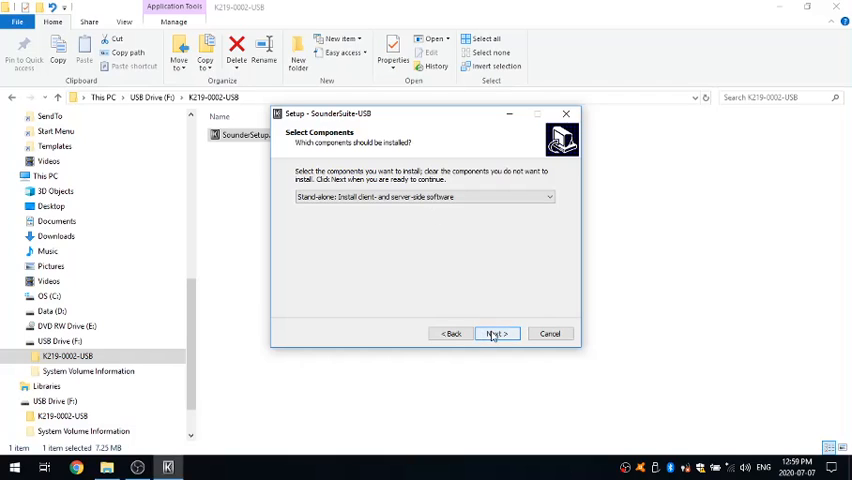
left_click(496, 332)
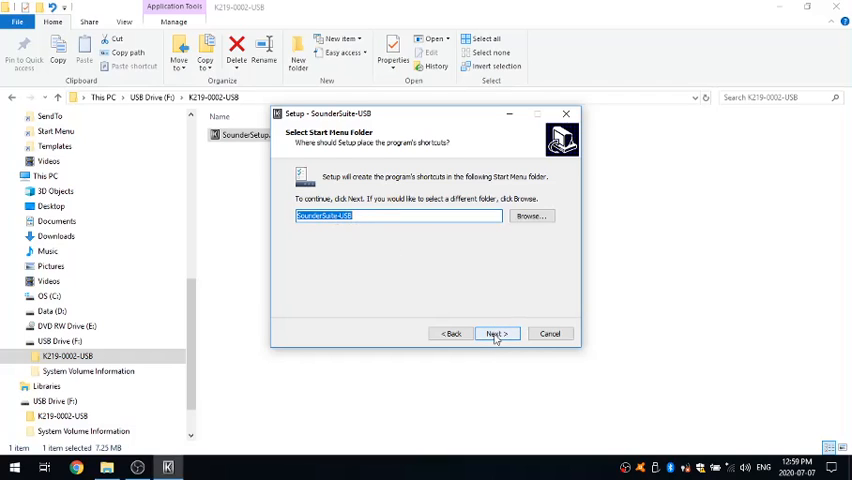
left_click(496, 332)
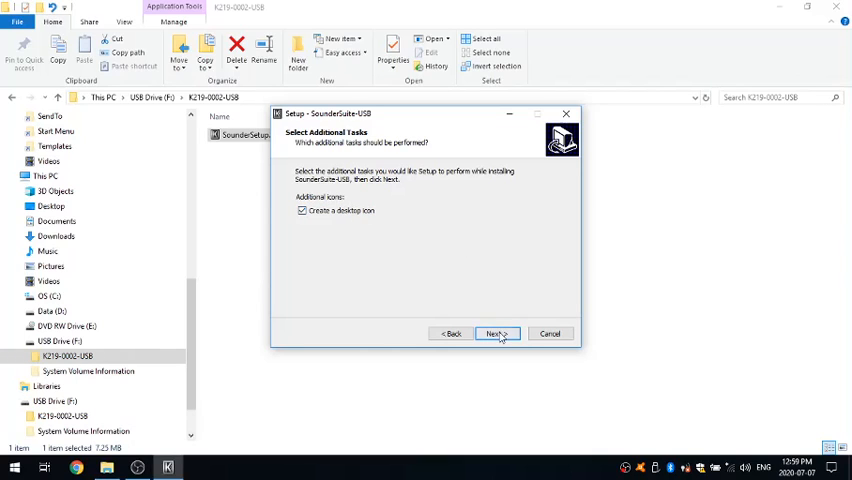
left_click(496, 332)
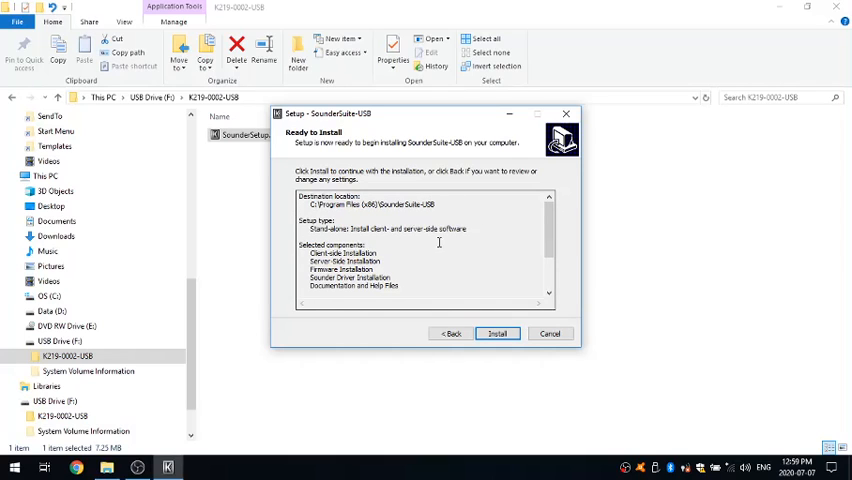
Review the Ready to Install summary, run the installation and finish the wizard.
scroll("down", 3)
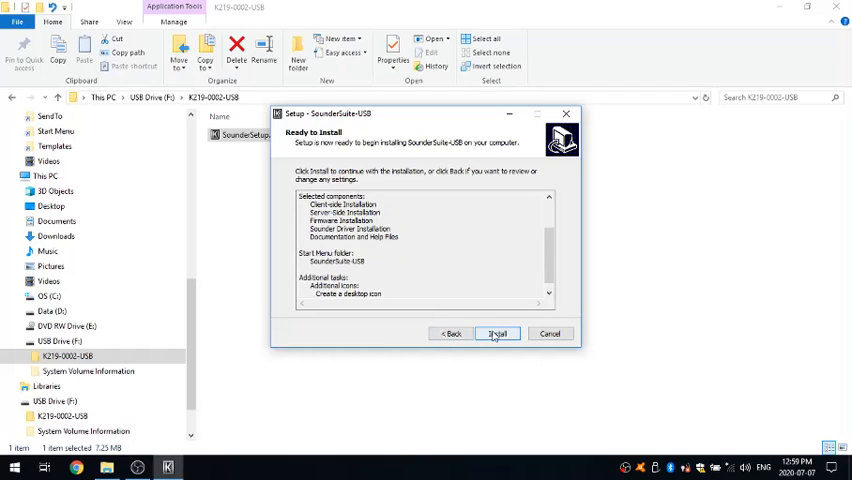
left_click(498, 332)
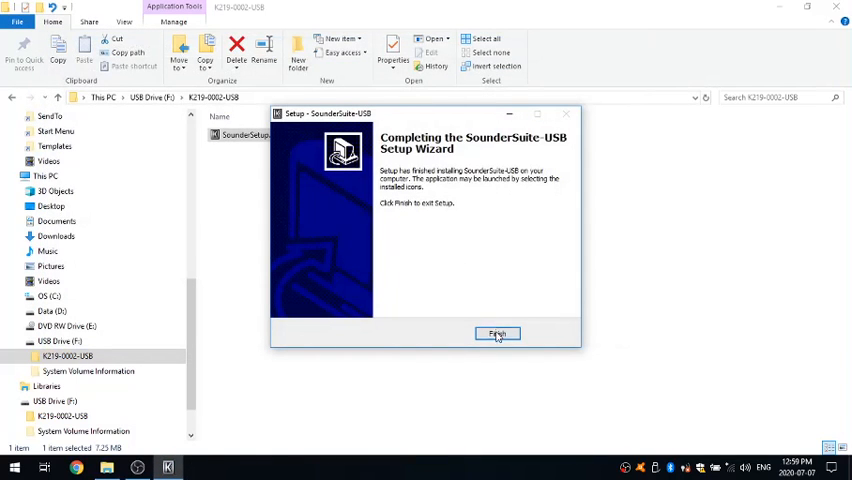
left_click(498, 332)
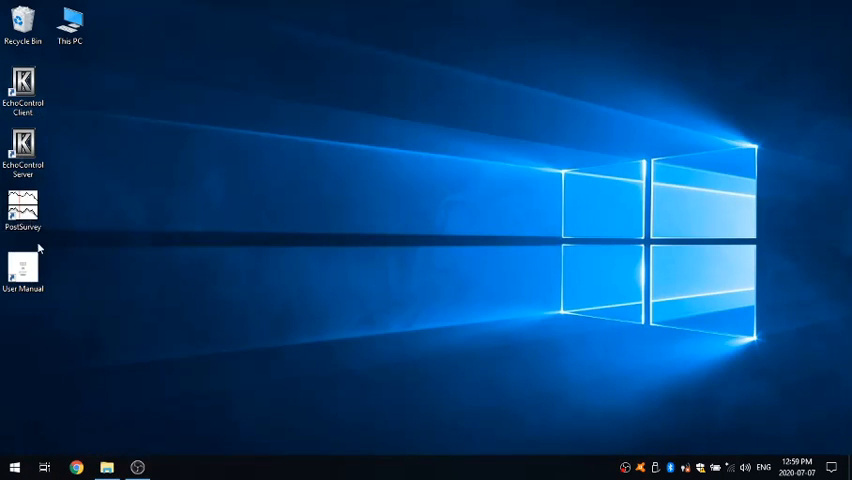
Check the new EchoControl Client and User Manual shortcuts, then launch File Explorer from the Start menu.
left_click(24, 90)
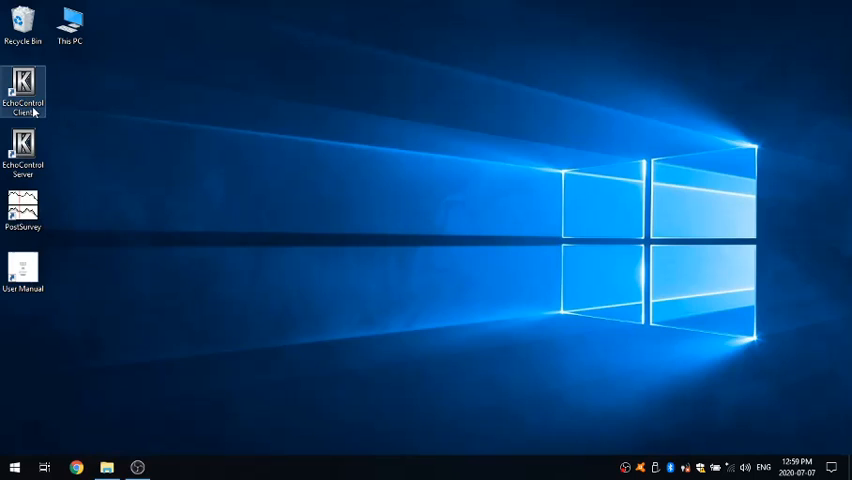
left_click(24, 150)
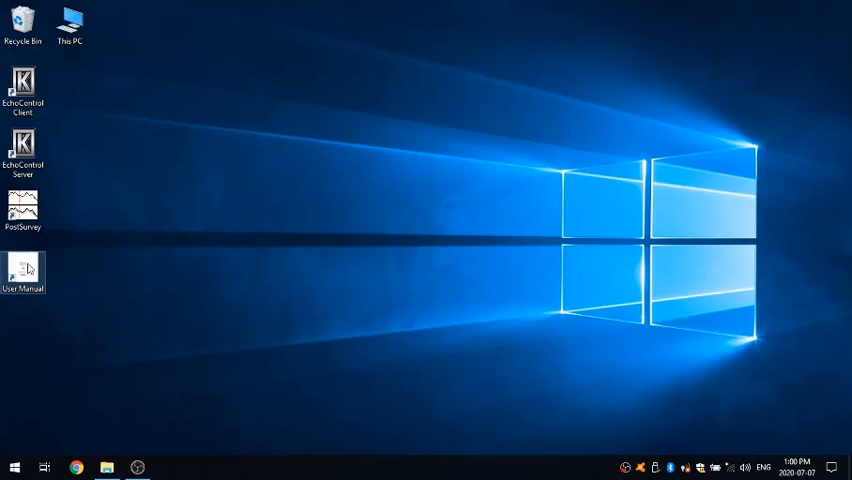
left_click(22, 88)
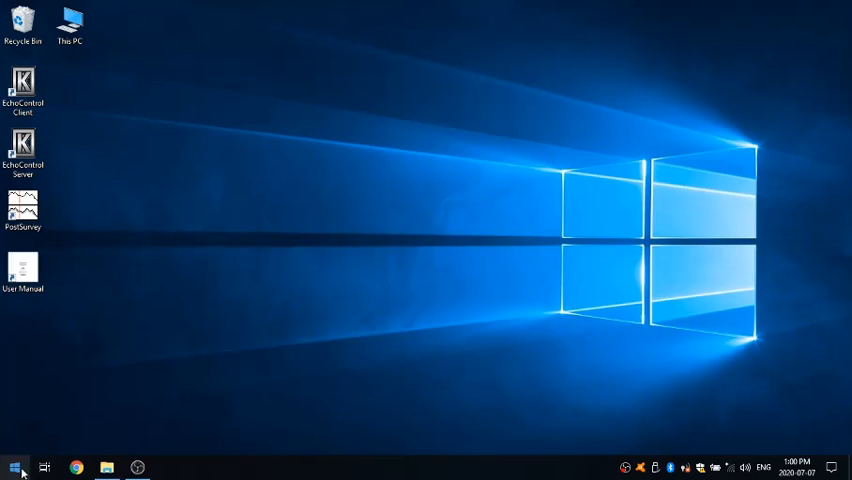
right_click(16, 468)
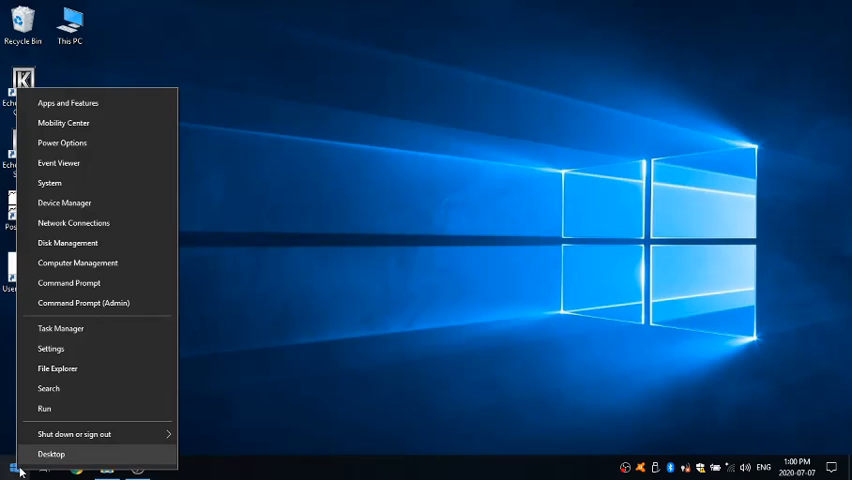
left_click(52, 452)
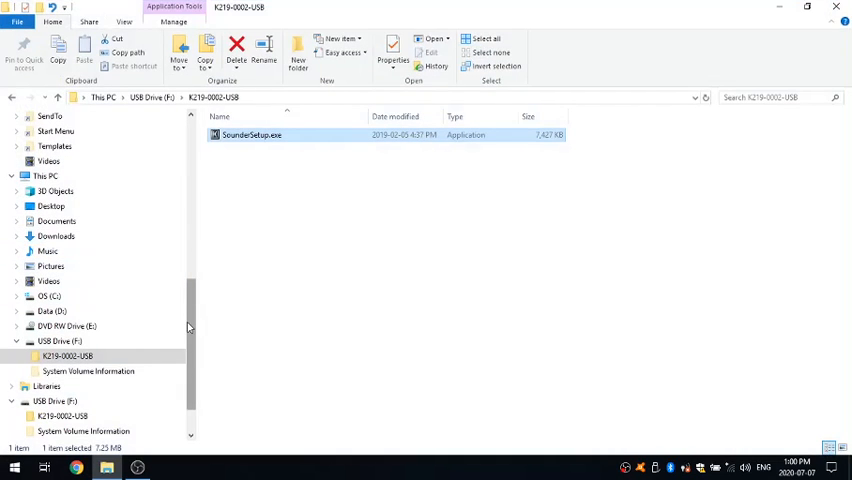
Inspect the SounderSuite-USB folder under OS (C:) Program Files (x86), then close Explorer.
scroll("down", 3)
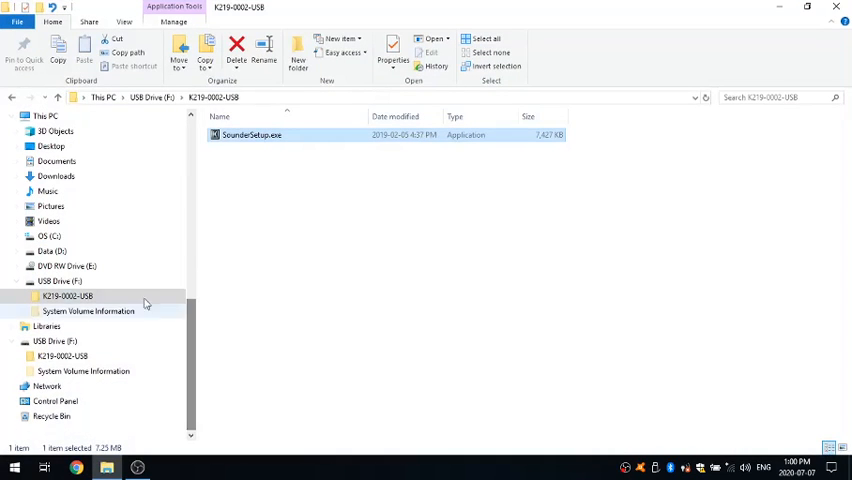
left_click(42, 236)
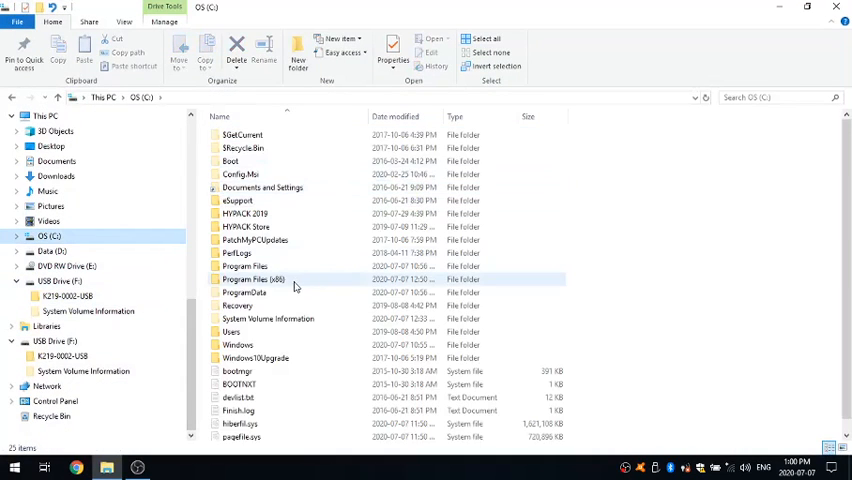
double_click(244, 280)
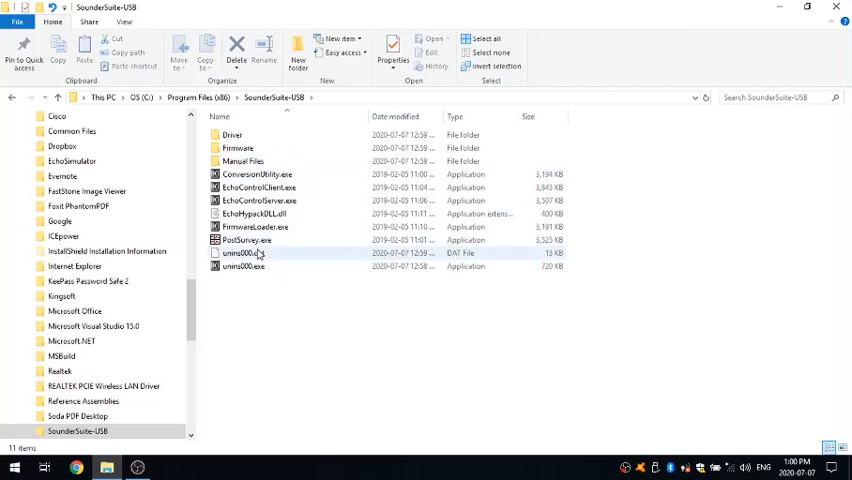
left_click(256, 174)
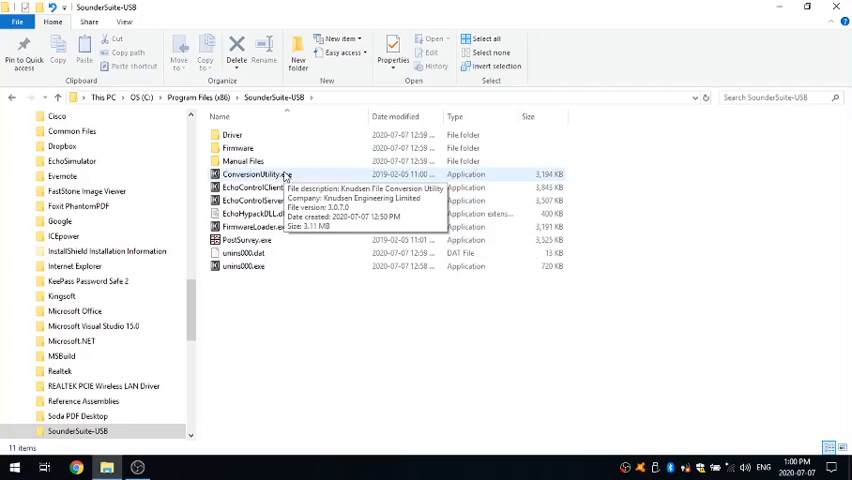
mouse_move(728, 64)
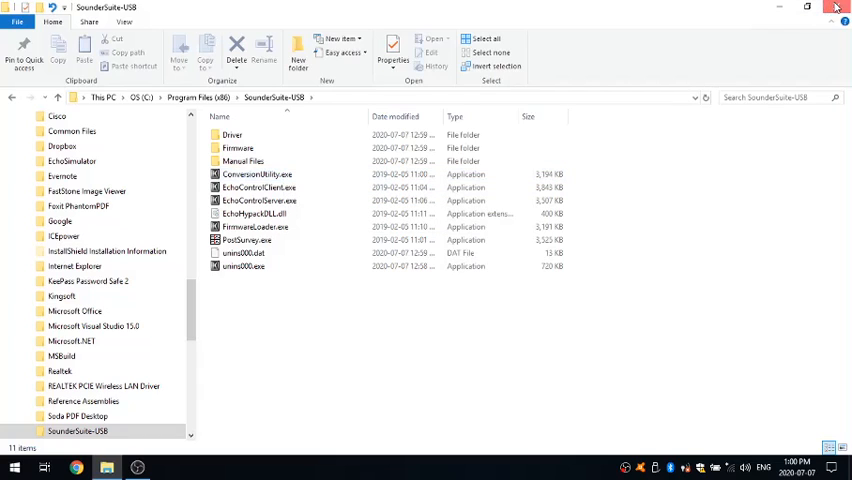
left_click(838, 8)
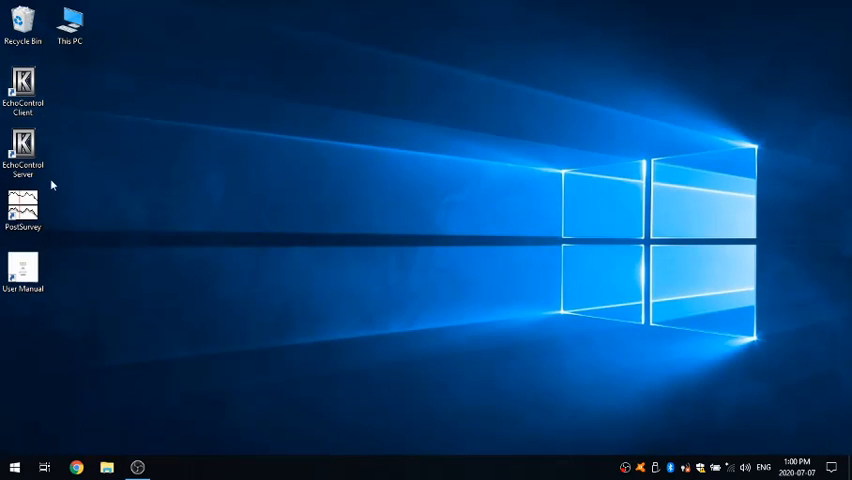
mouse_move(128, 168)
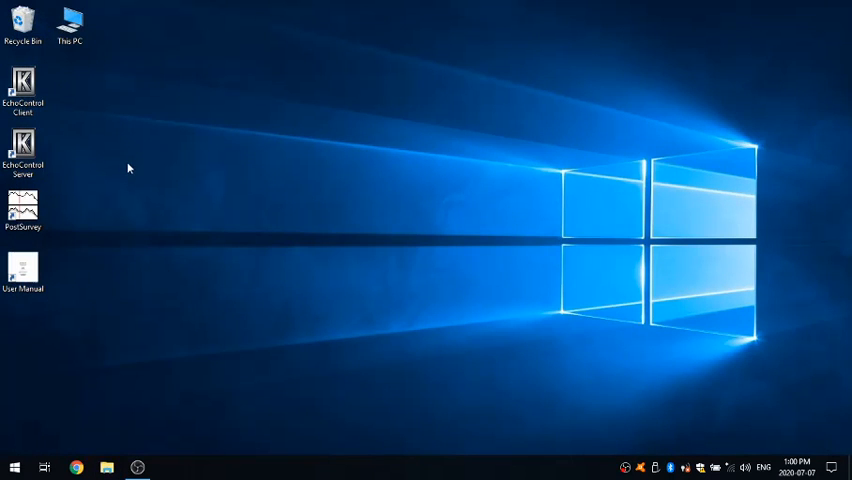
mouse_move(184, 184)
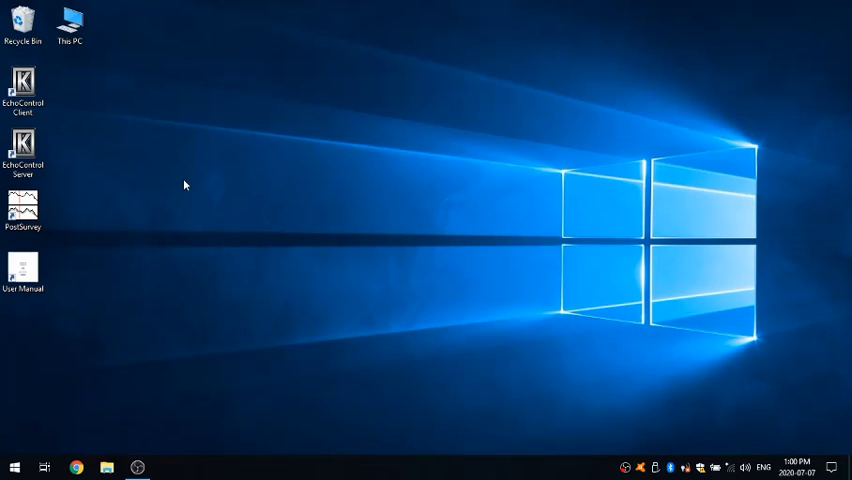
mouse_move(188, 192)
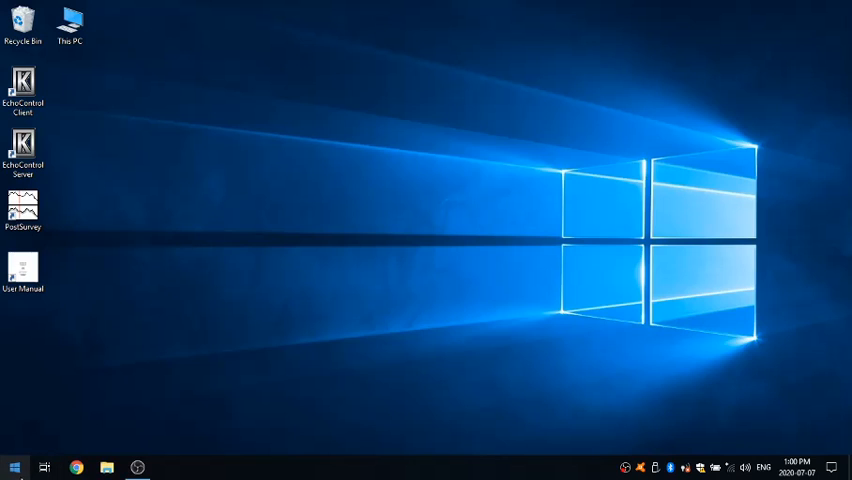
Launch Device Manager from the Start button's system tools menu.
right_click(16, 468)
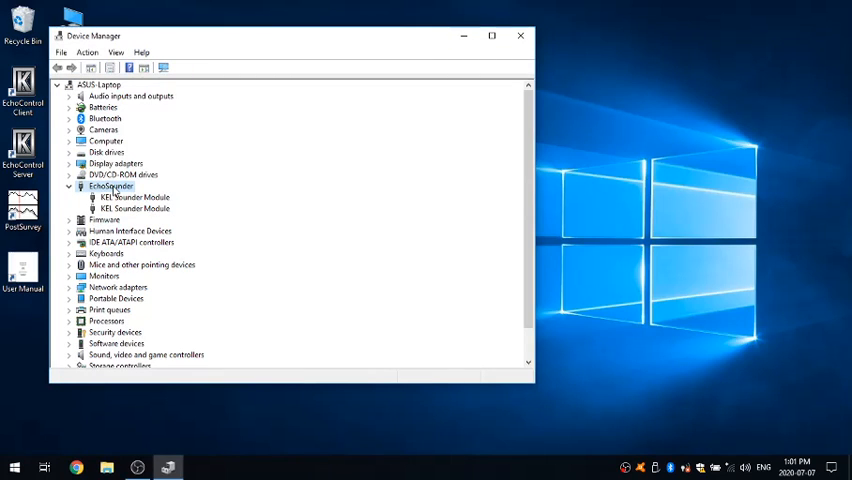
mouse_move(196, 200)
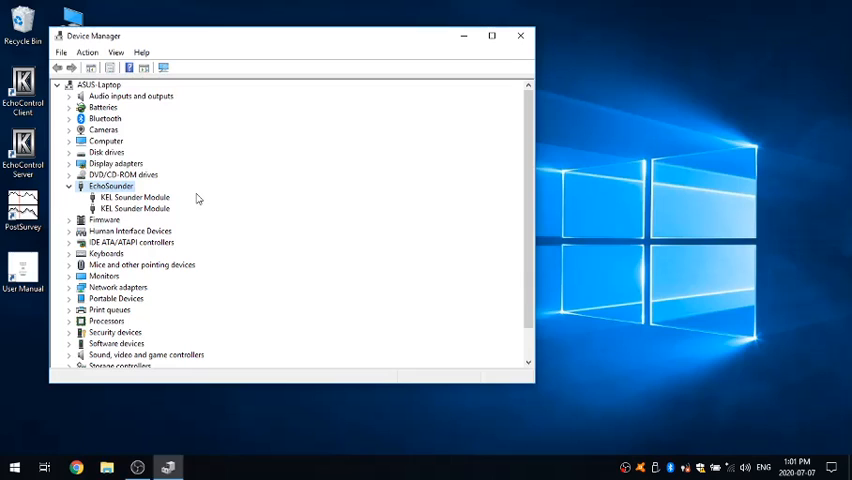
Select the first K80 Sounder Module under EchoSounder and show its context actions.
left_click(132, 196)
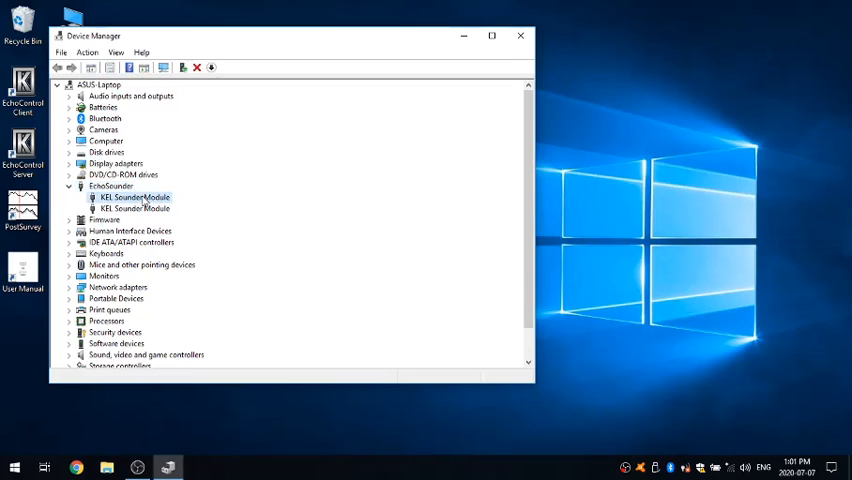
right_click(132, 196)
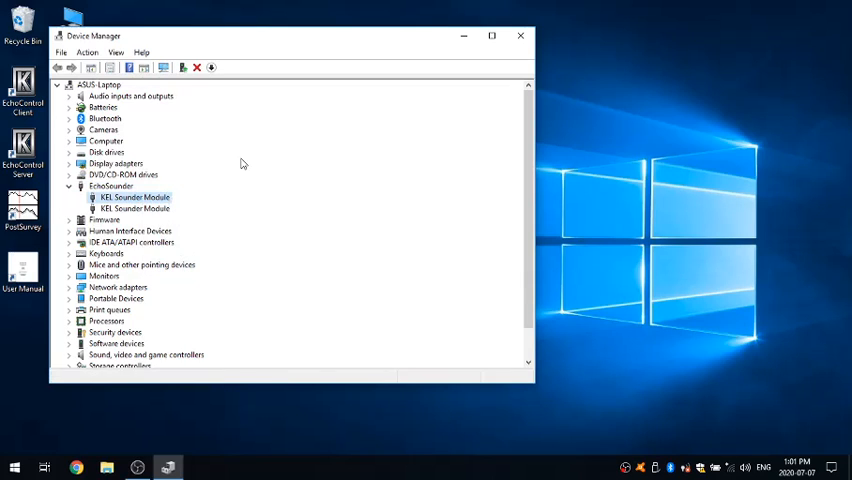
mouse_move(186, 228)
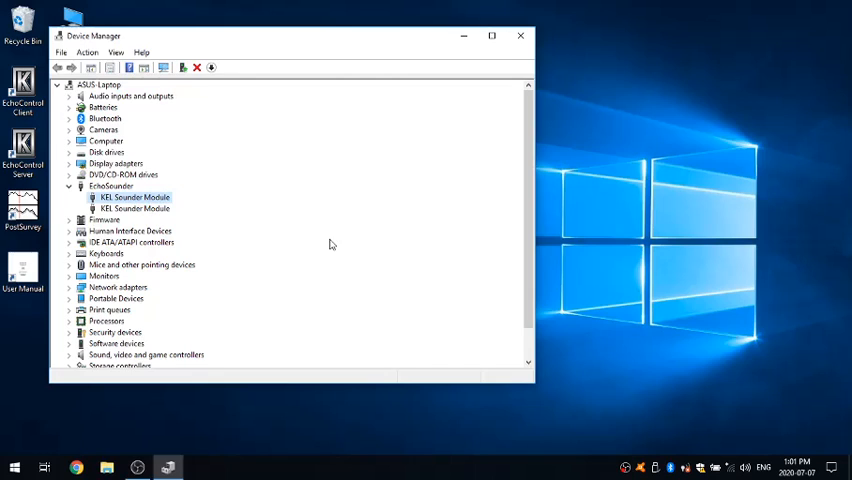
mouse_move(356, 272)
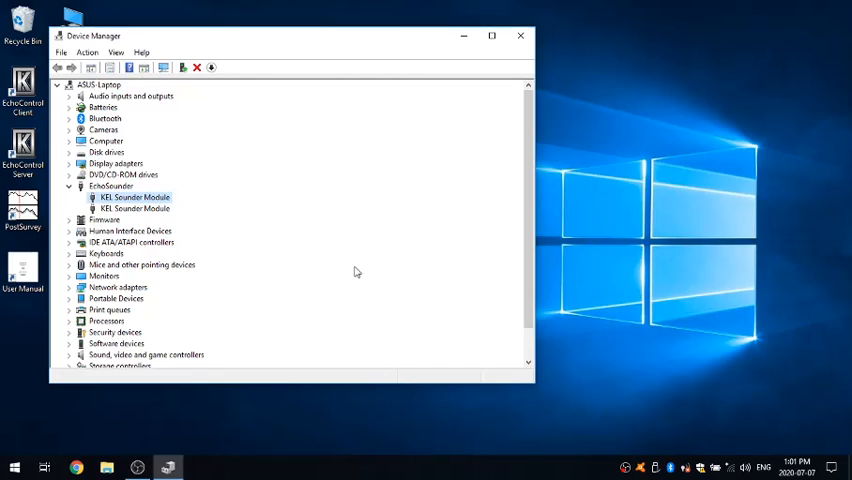